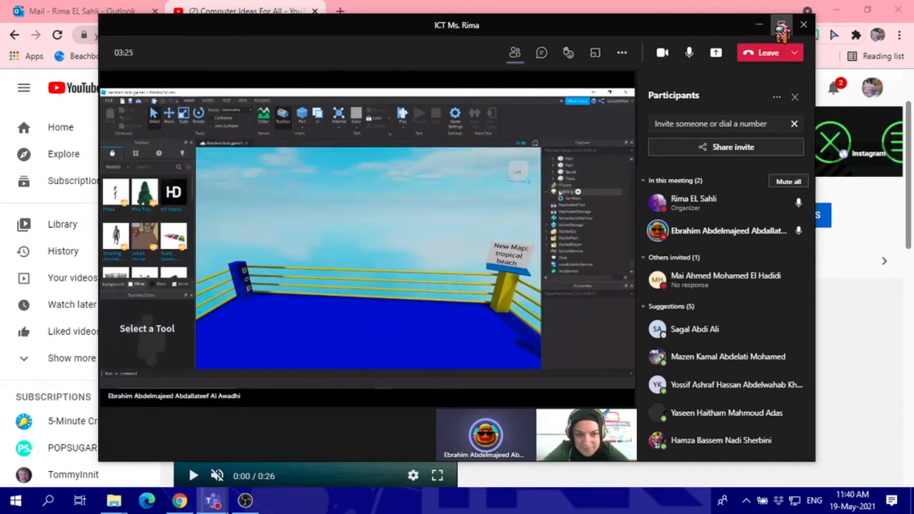
Select Lighting and set its Technology property to ShadowMap.
{"action": "left_click", "coordinate": [568, 192]}
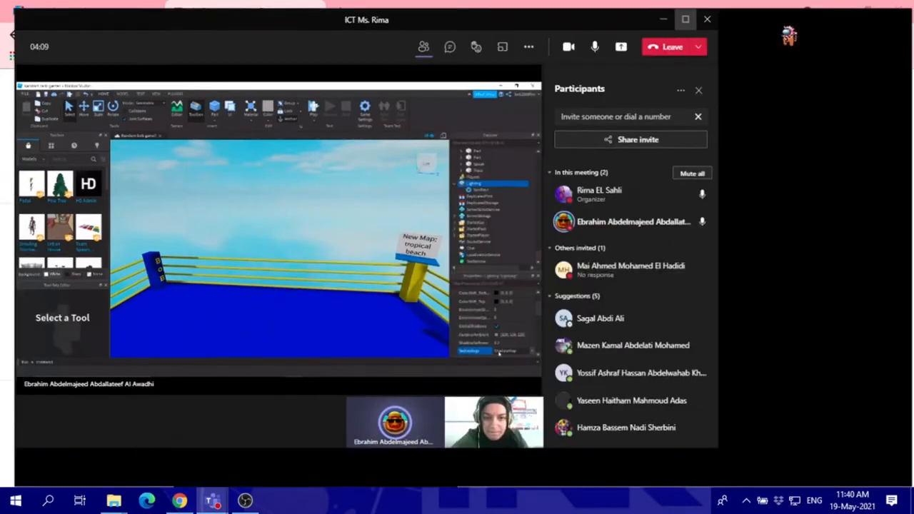
{"action": "left_click", "coordinate": [685, 19]}
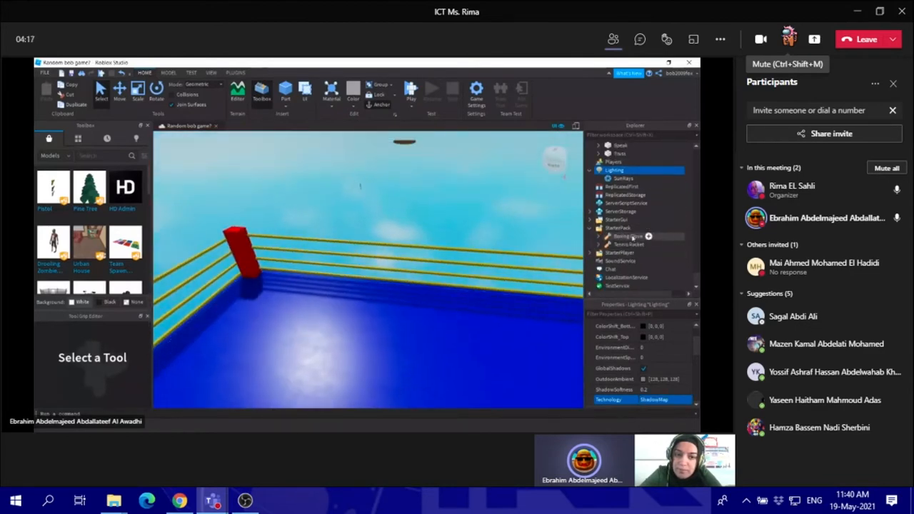
Publish Random bob game? and view it in the developer Experiences list.
{"action": "left_click", "coordinate": [627, 235]}
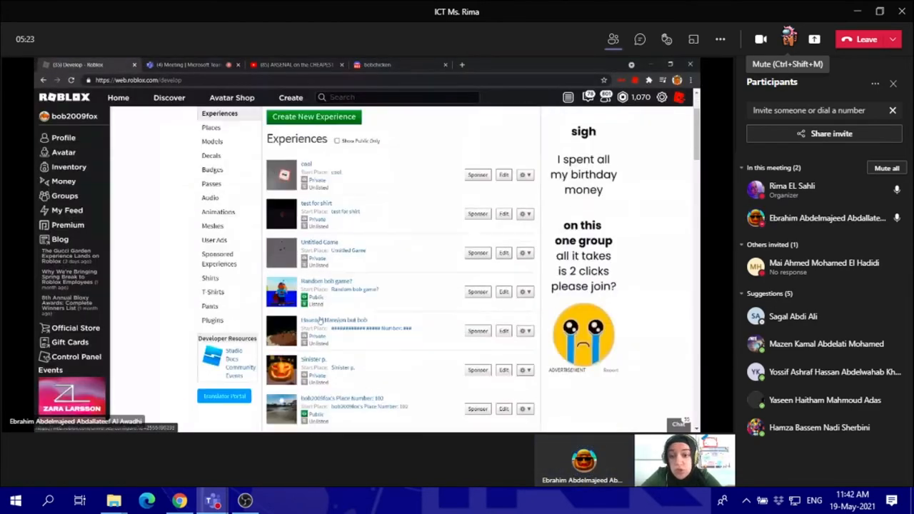
Open the Random bob game? page and find it again by searching Discover for 'Ran'.
{"action": "left_click", "coordinate": [326, 291]}
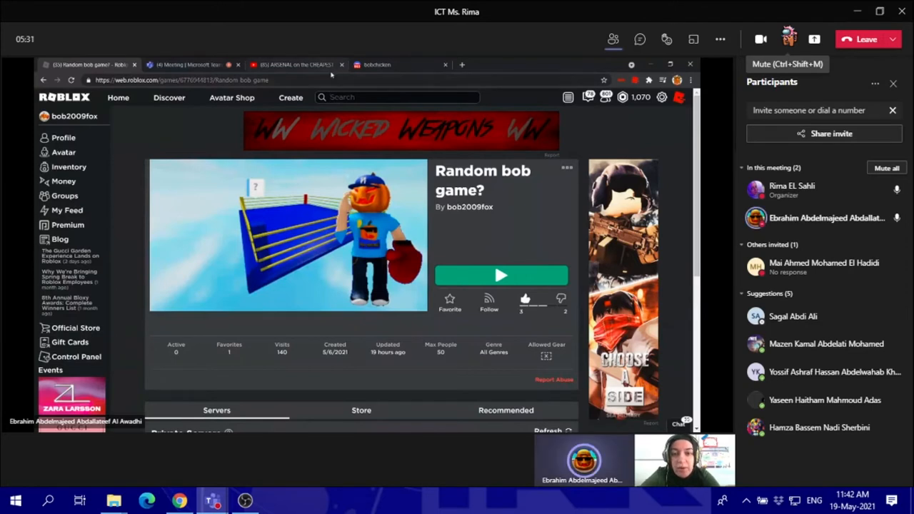
{"action": "type", "text": "Random bob game?"}
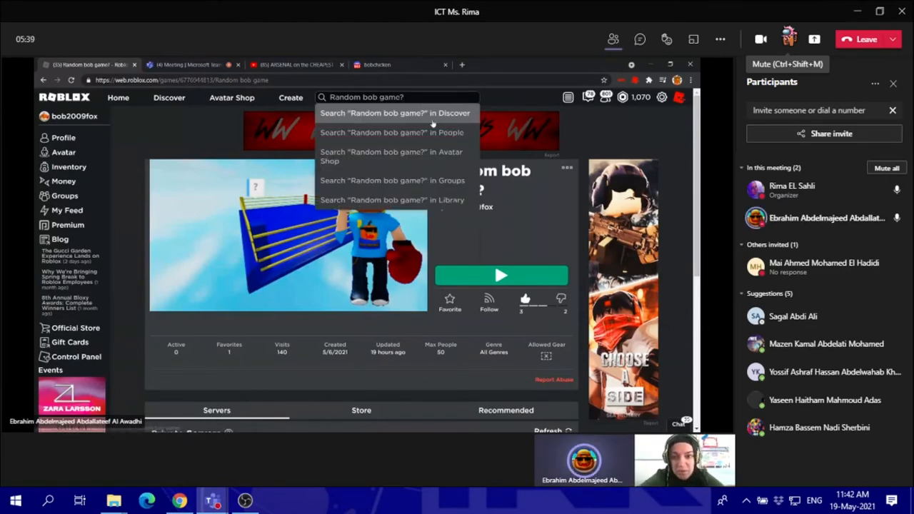
{"action": "left_click", "coordinate": [394, 113]}
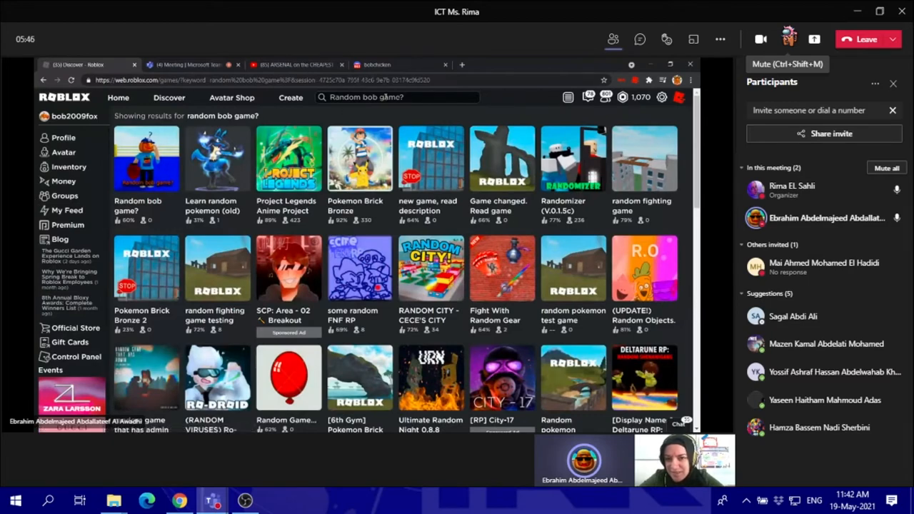
{"action": "left_click", "coordinate": [146, 158]}
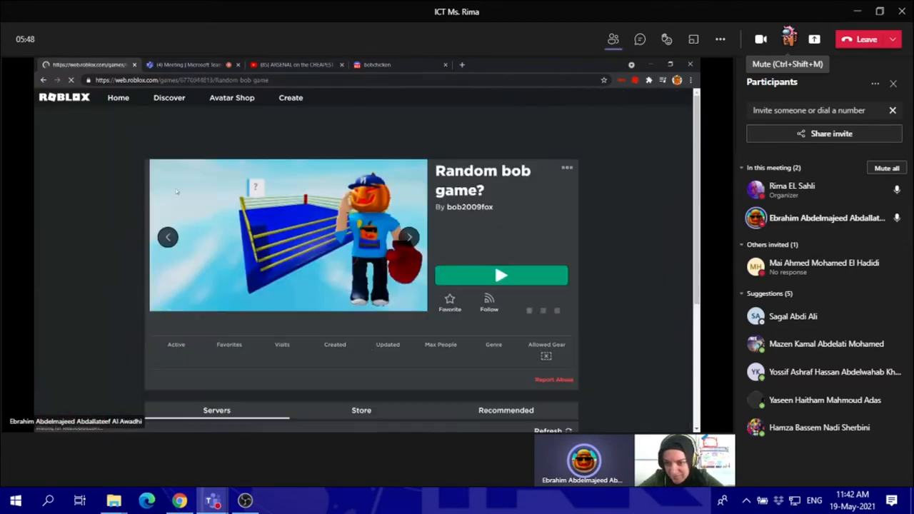
View the game's Store section, then start a play test in Roblox Studio.
{"action": "left_click", "coordinate": [361, 409]}
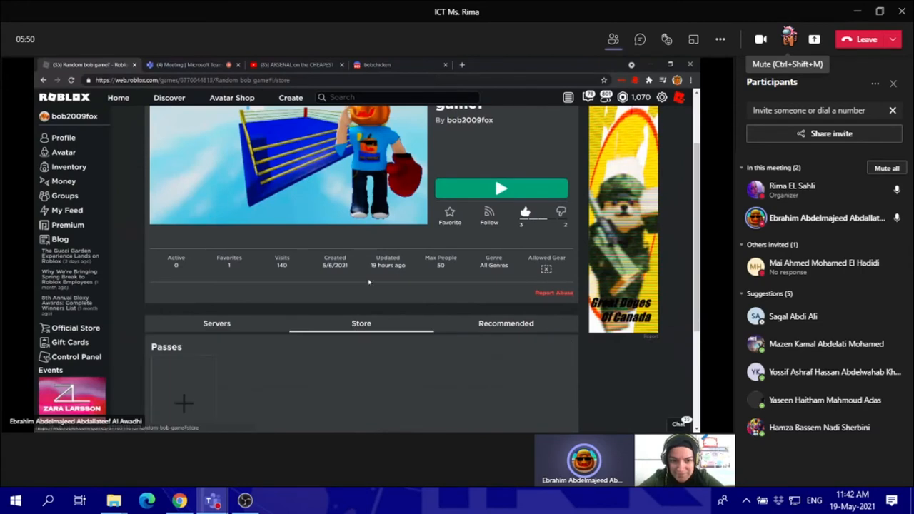
{"action": "left_click", "coordinate": [217, 323]}
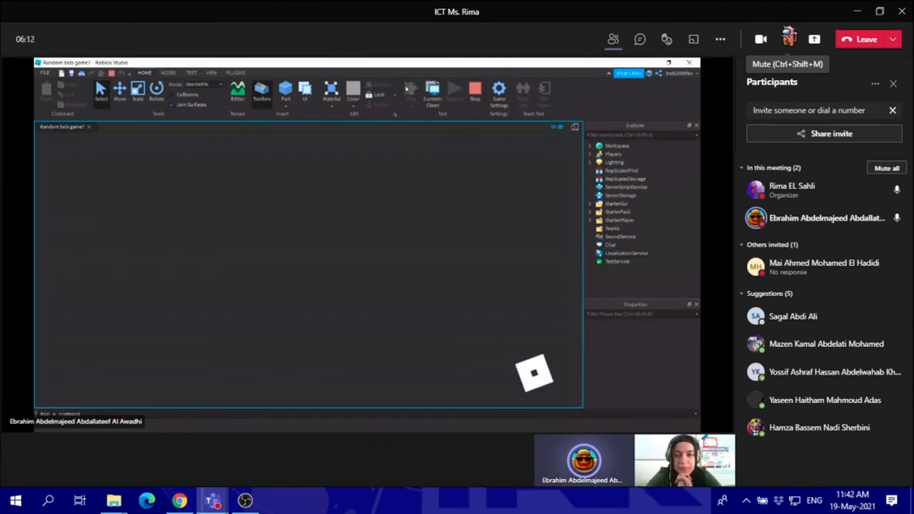
{"action": "left_click", "coordinate": [455, 89]}
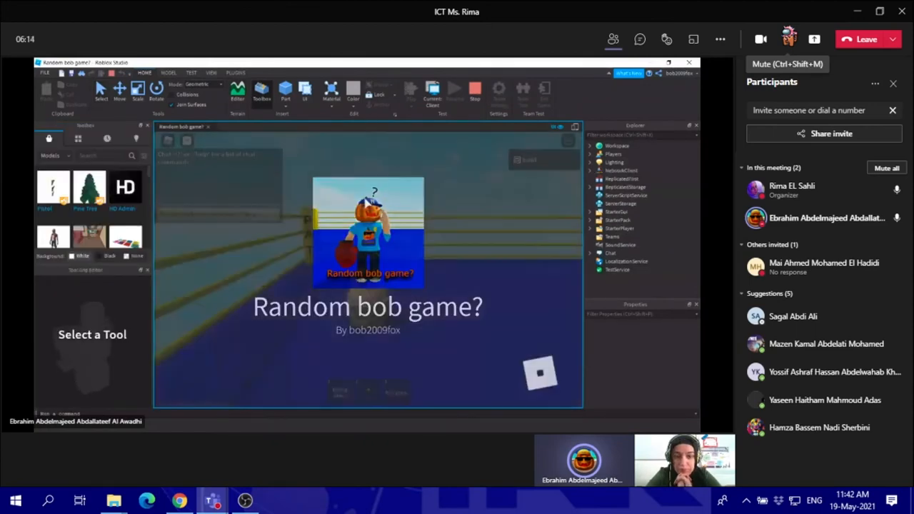